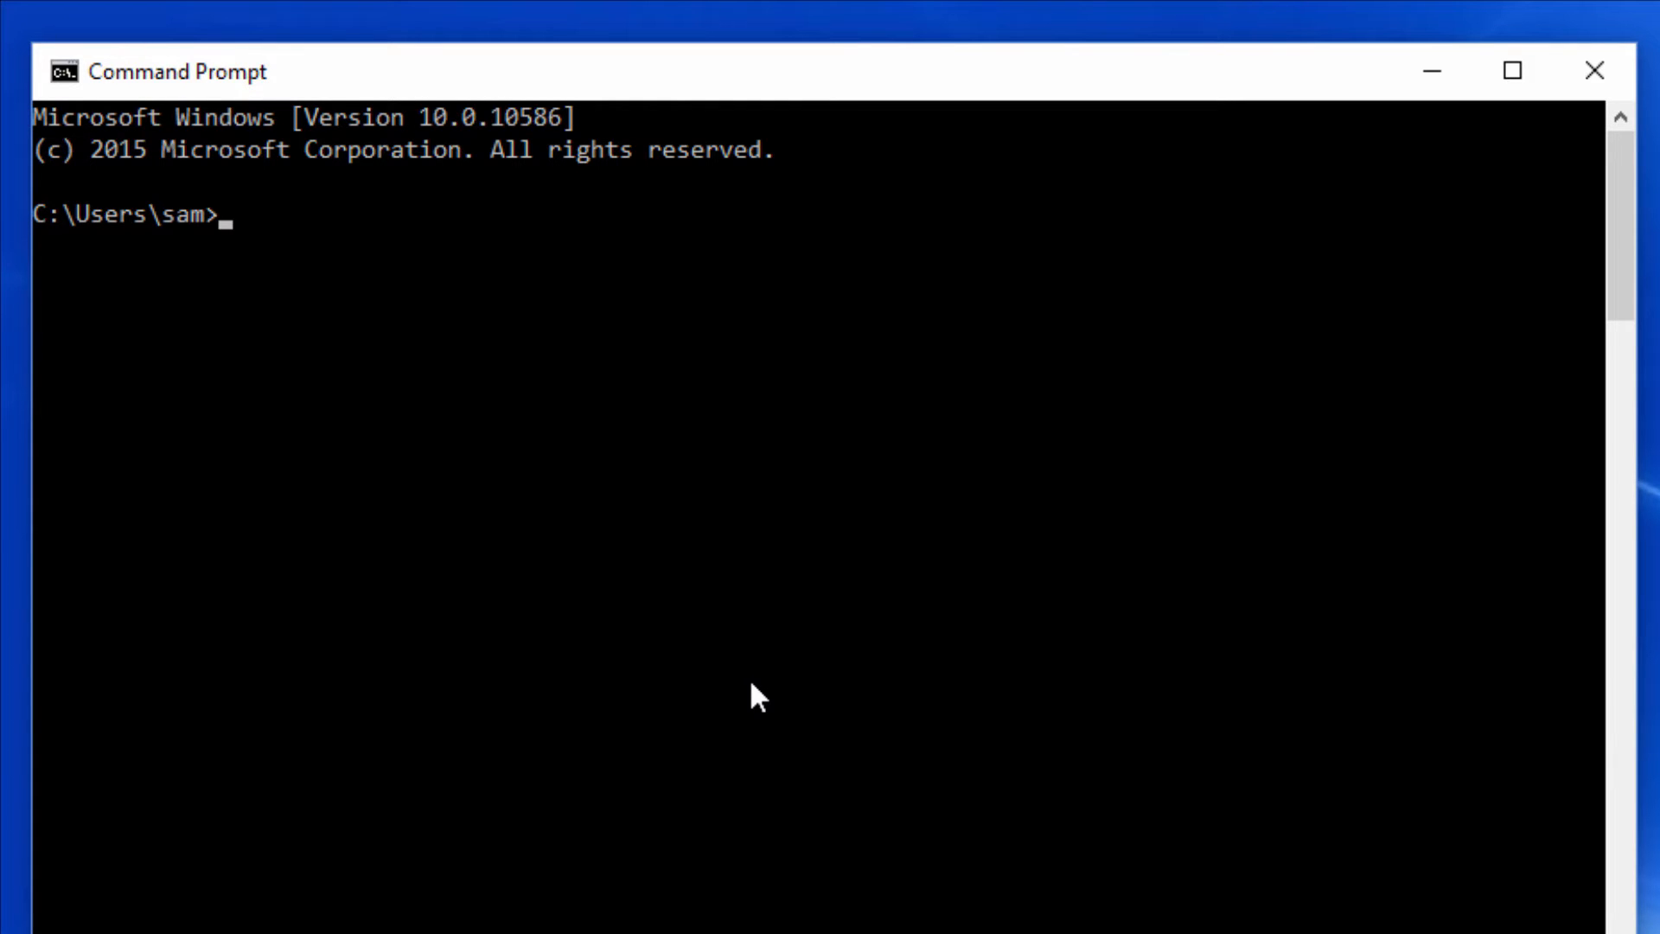
# Step: Set ORACLE_HOME to c:\app\sam\product\12.1.0\dbhome_1 and verify it by echoing %ORACLE_HOME%
pyautogui.write('set')
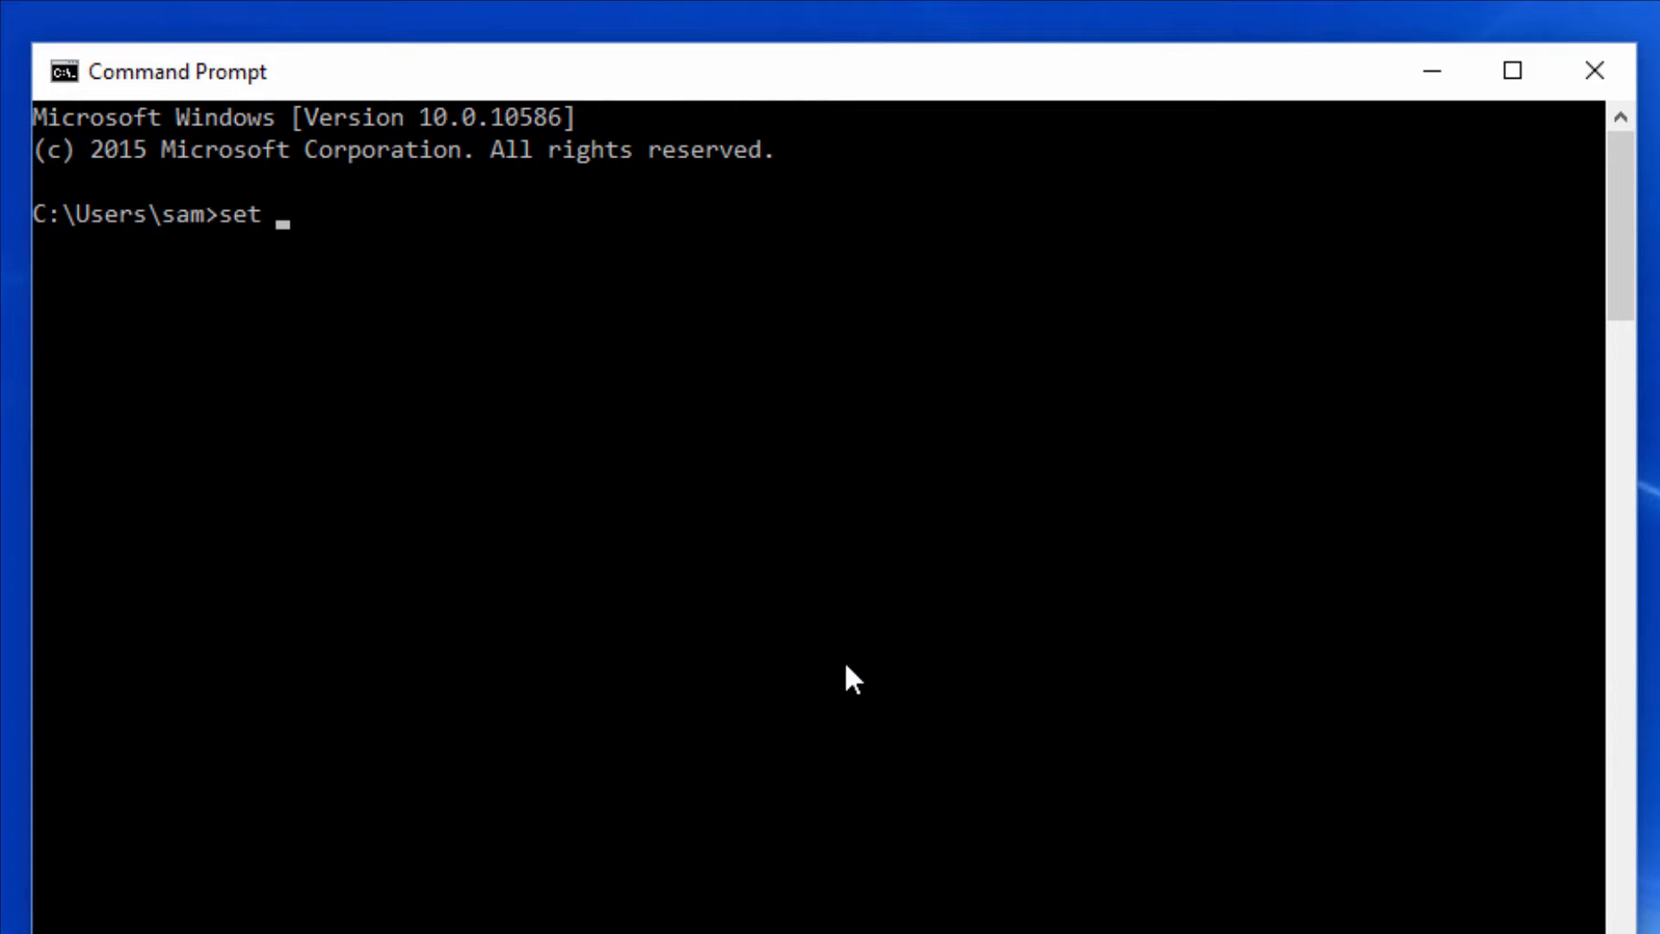
pyautogui.write('ORACLE_HOME=c:\\app\\sam\\product\\12.1.0\\dbhome_1')
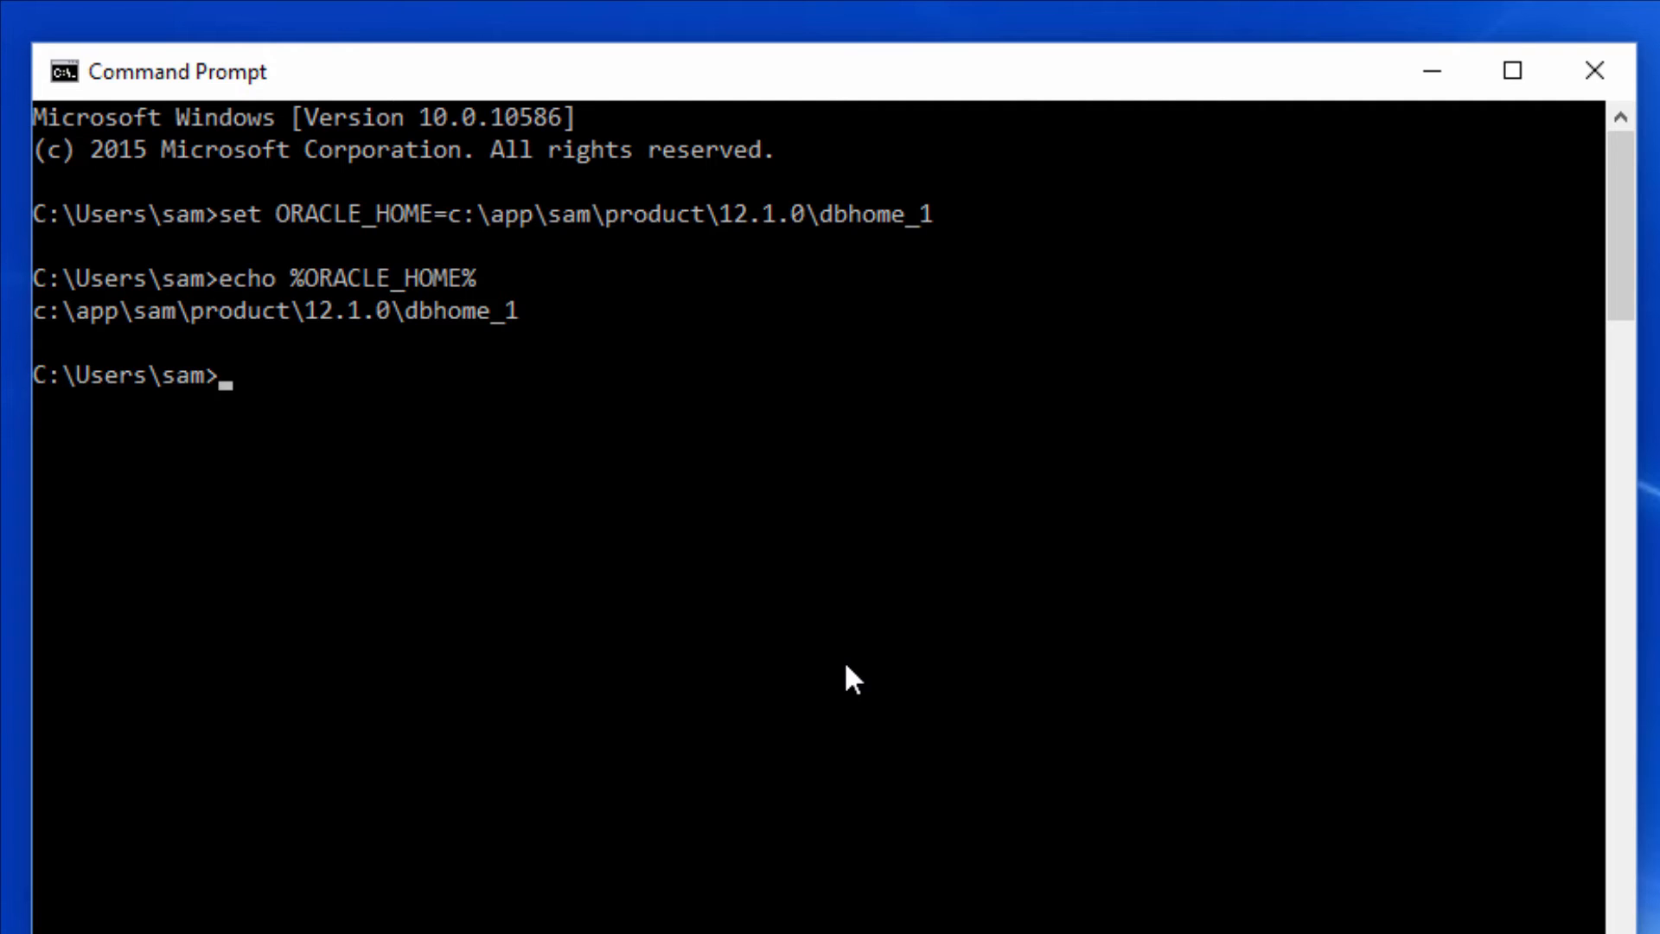
# Step: Echo ORACLE_HOME without percent signs so only the literal variable name prints
pyautogui.write('echo')
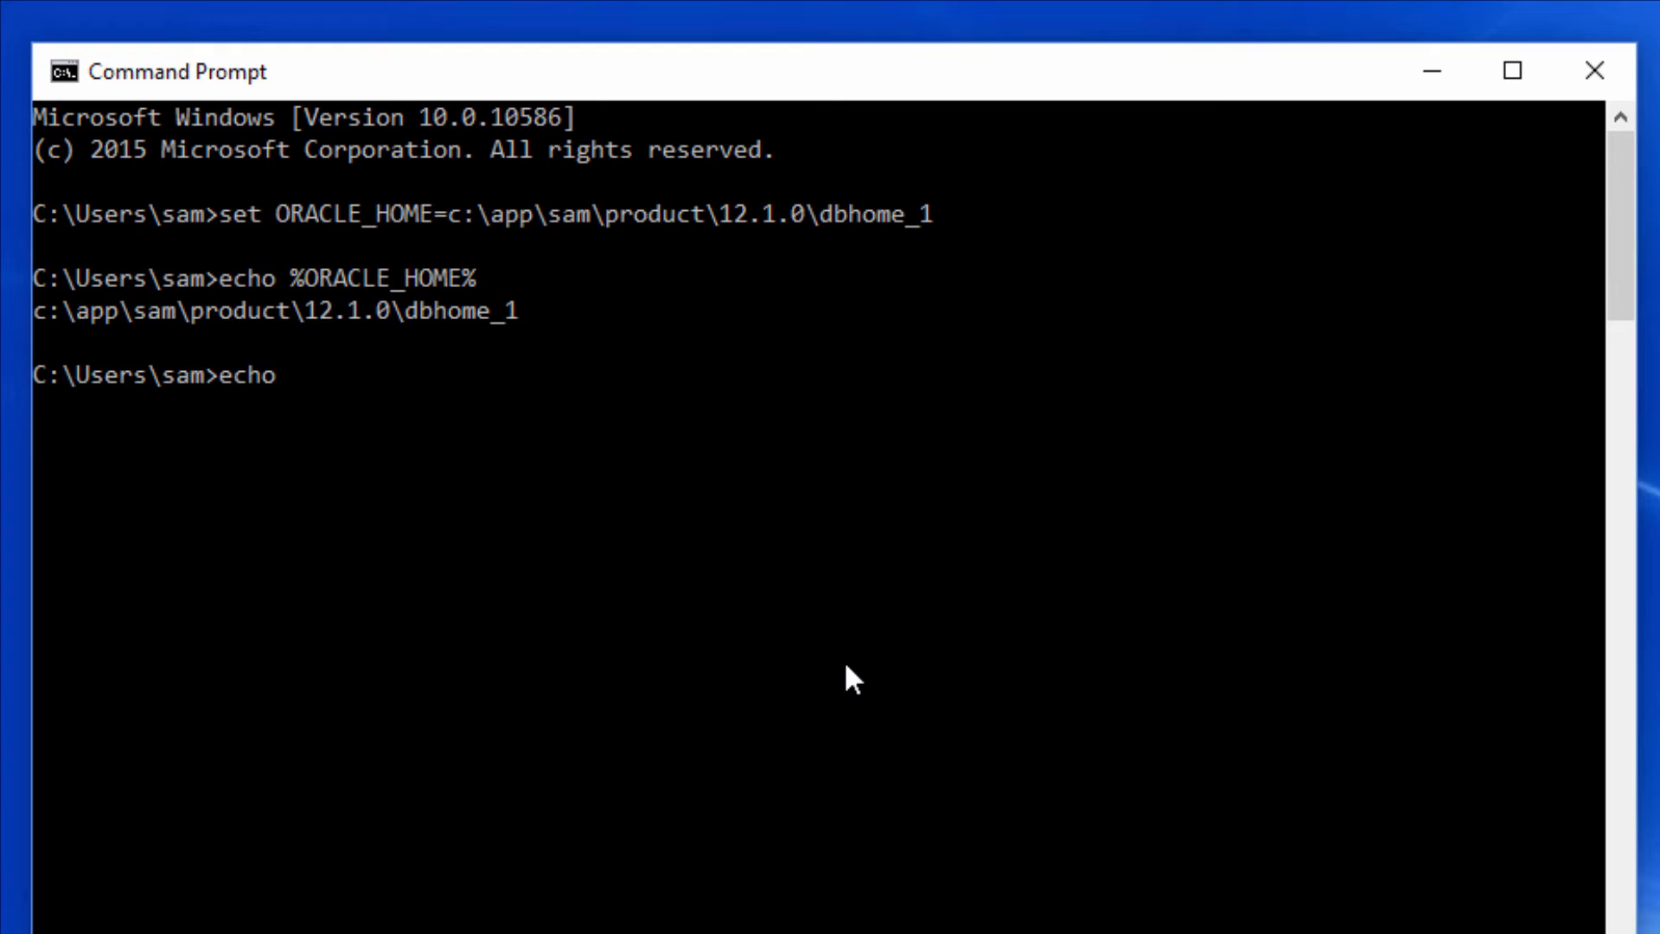
pyautogui.write('ORACLE_HOME')
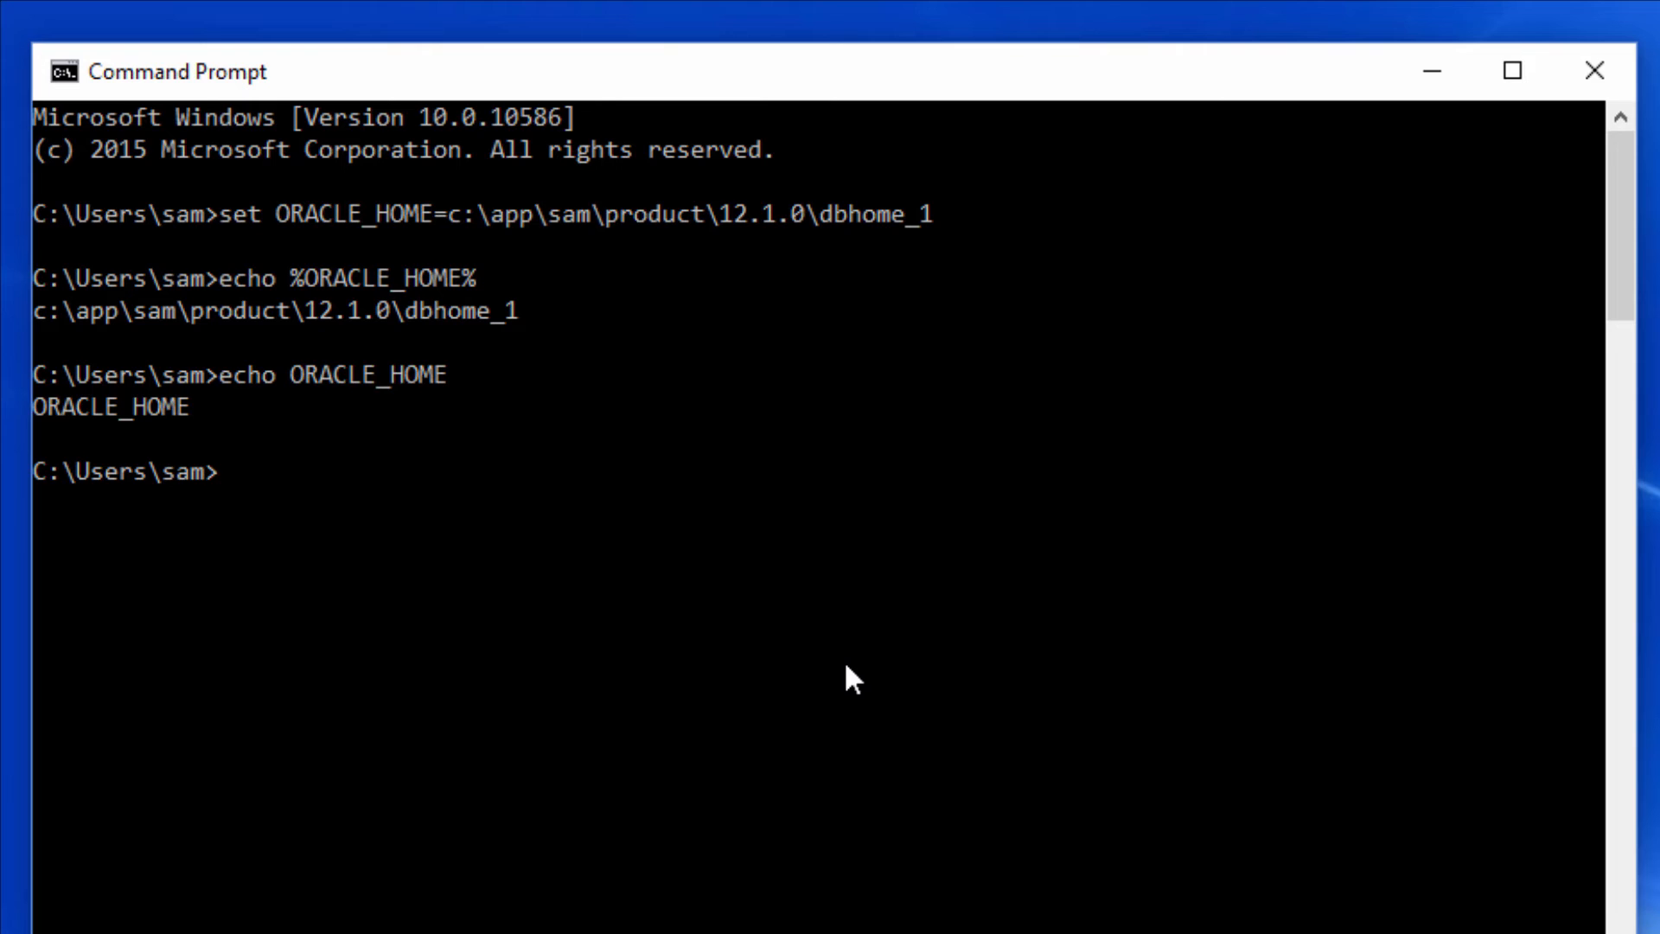
# Step: Set ORACLE_SID=demodb and confirm echoing %ORACLE_SID% returns demodb
pyautogui.write('set ORACLE_SID=demodb')
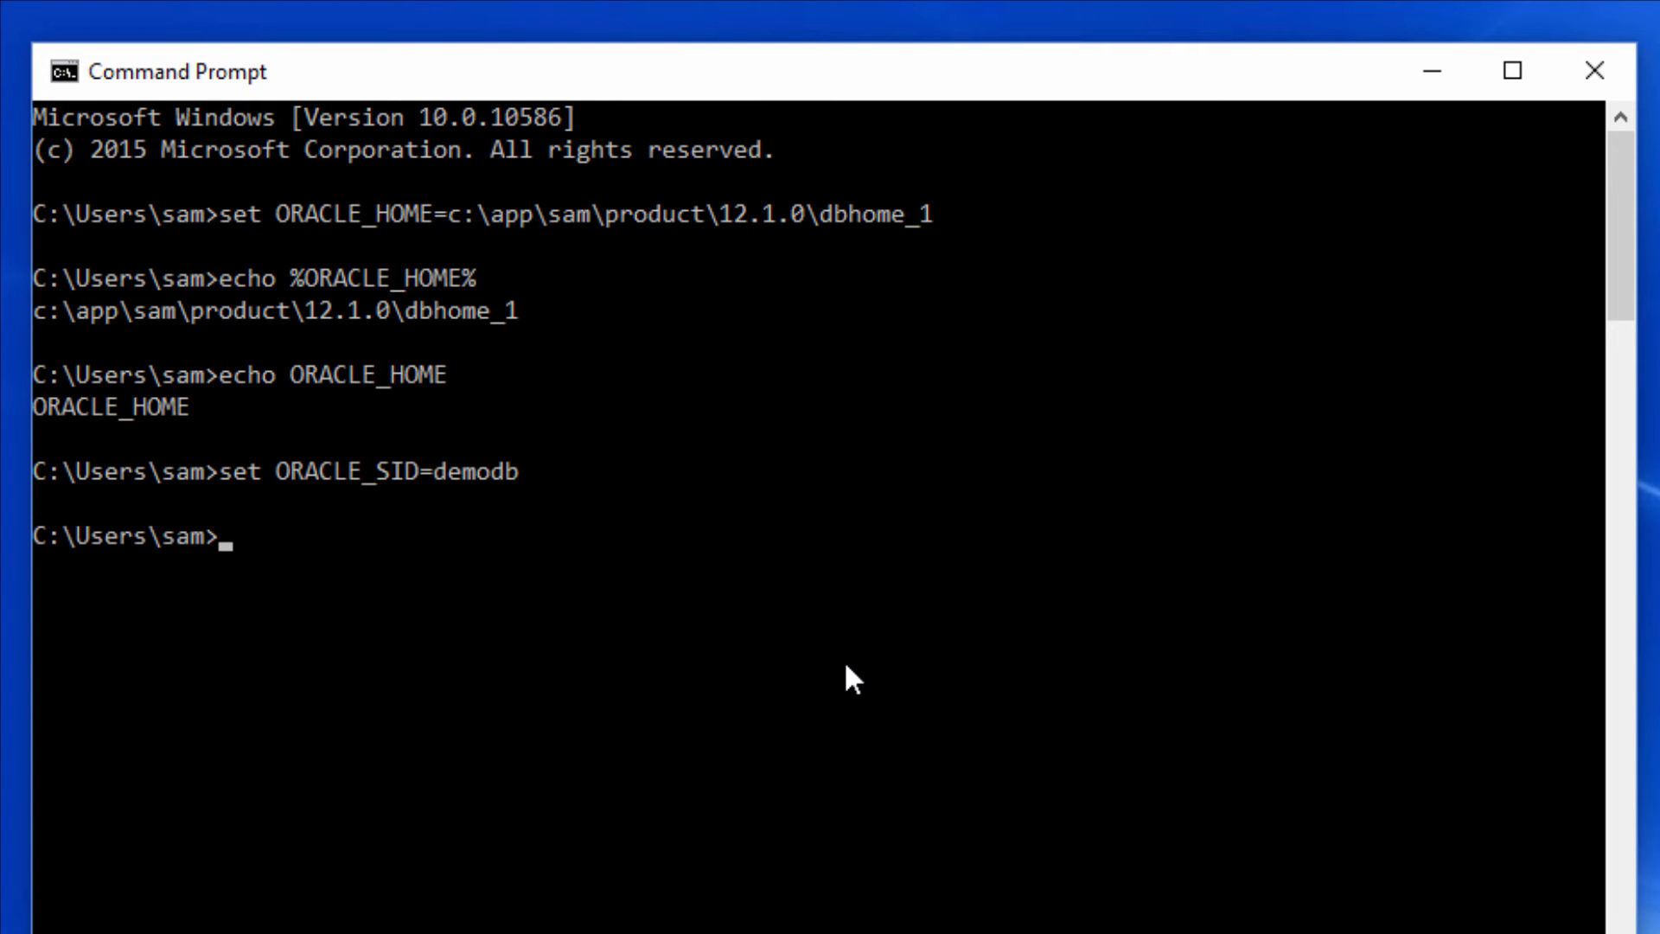
pyautogui.write('echo %ORACLE_SID%')
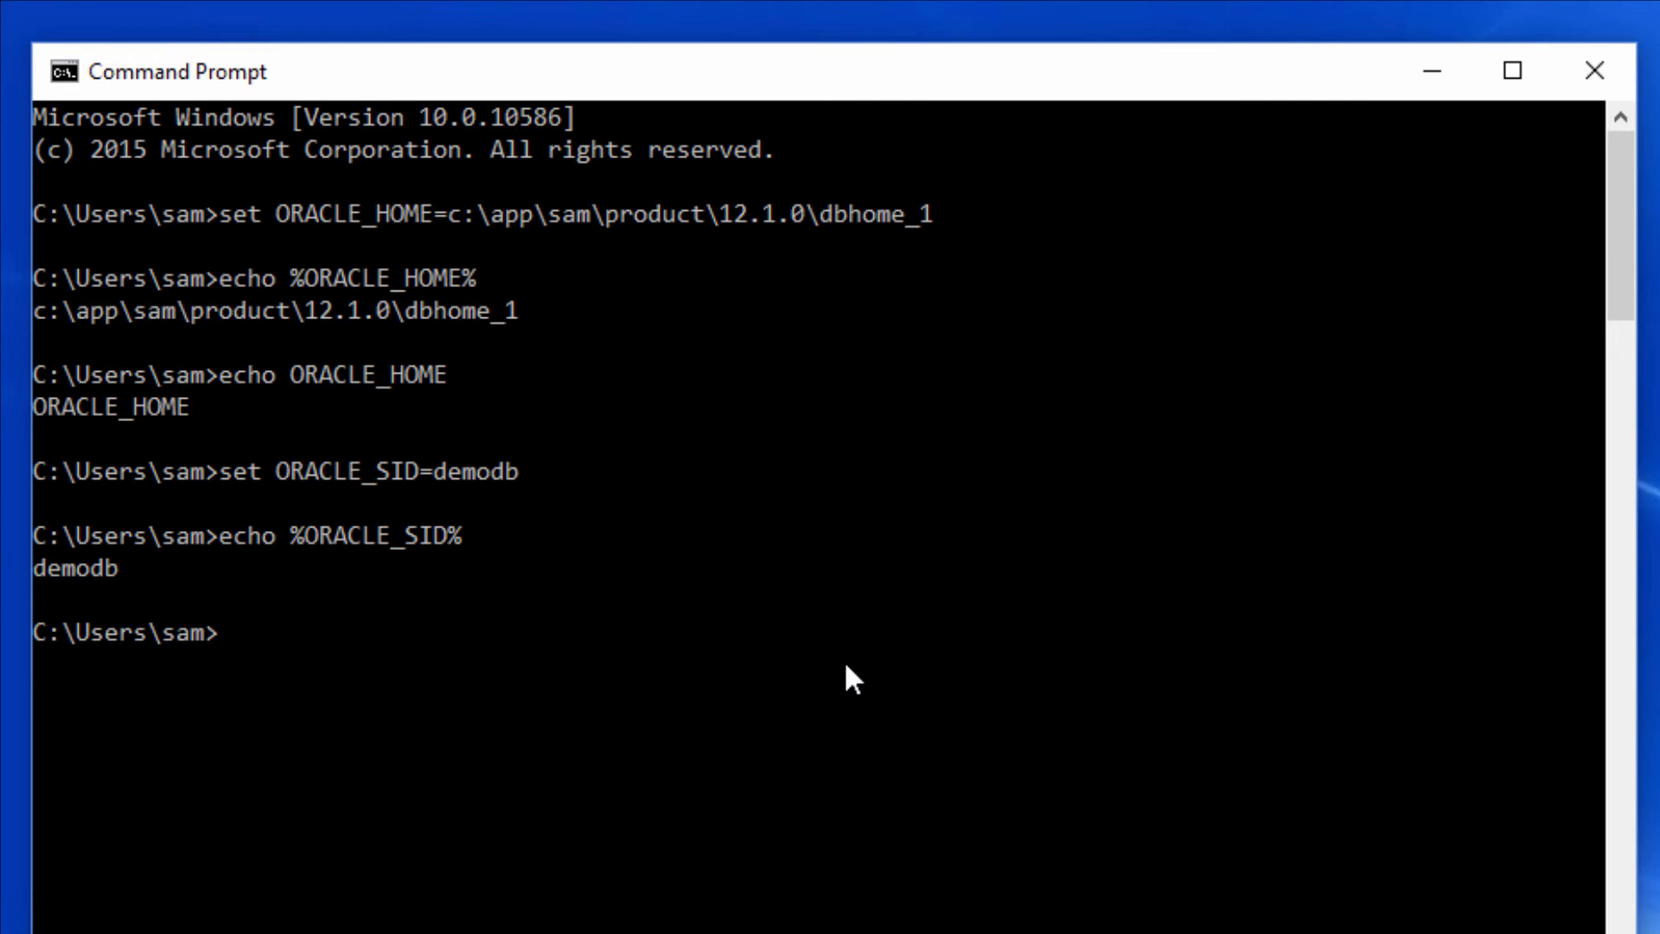
pyautogui.scroll(3)
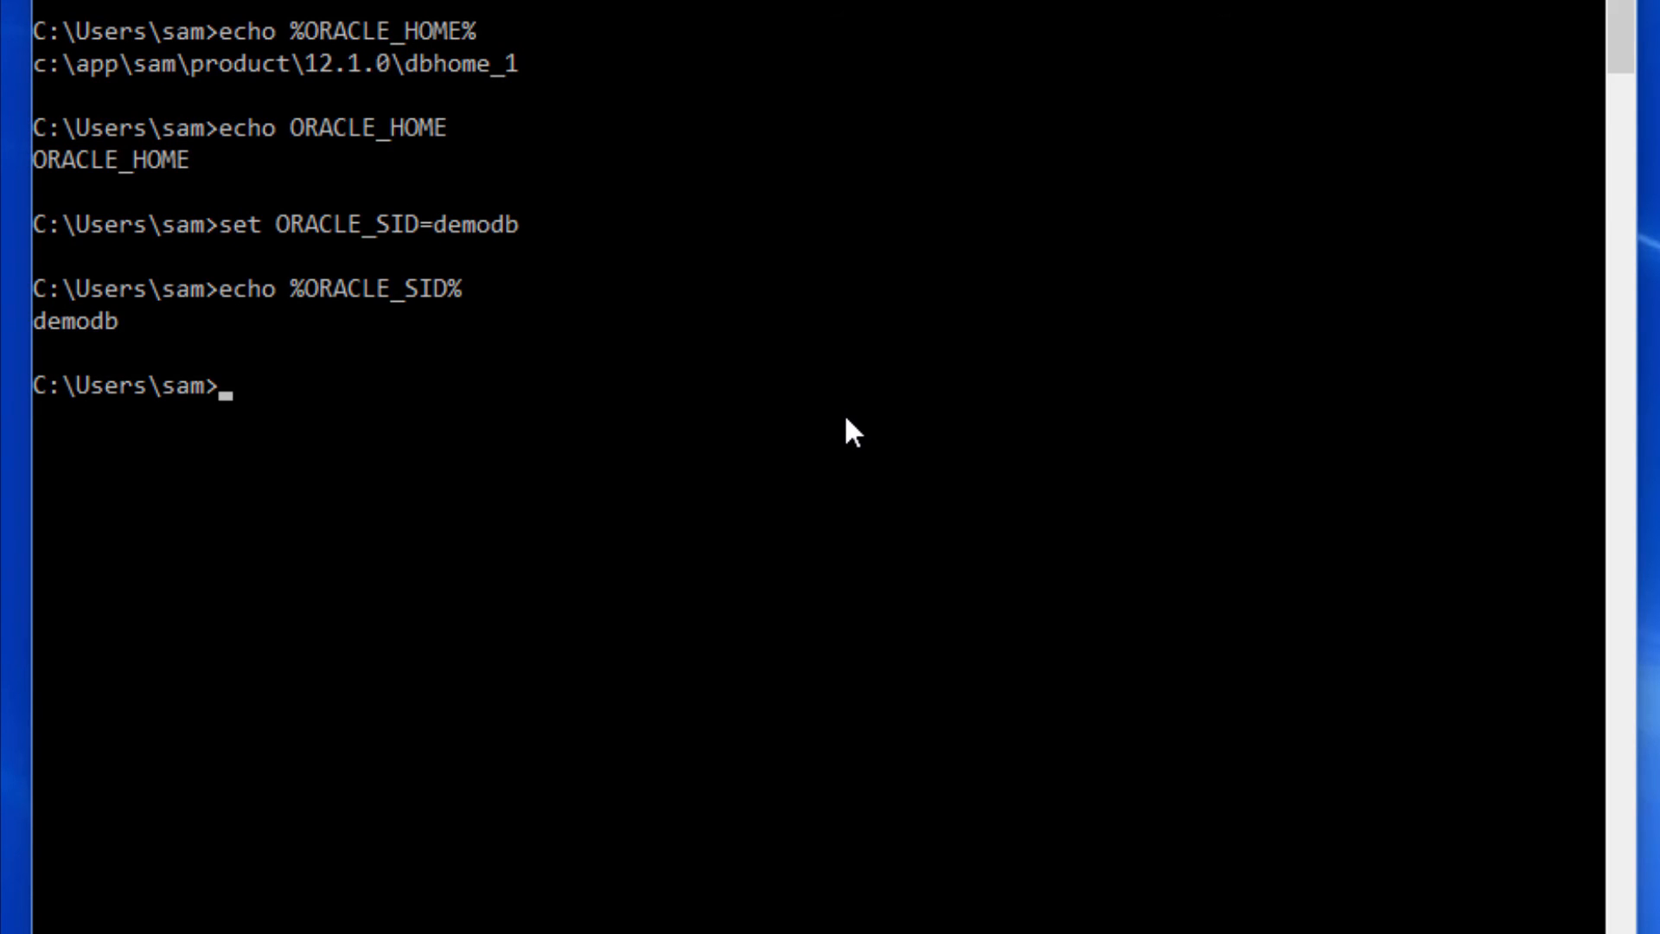
# Step: Launch sqlplus /nolog and connect / as sysdba to the idle instance
pyautogui.write('sq')
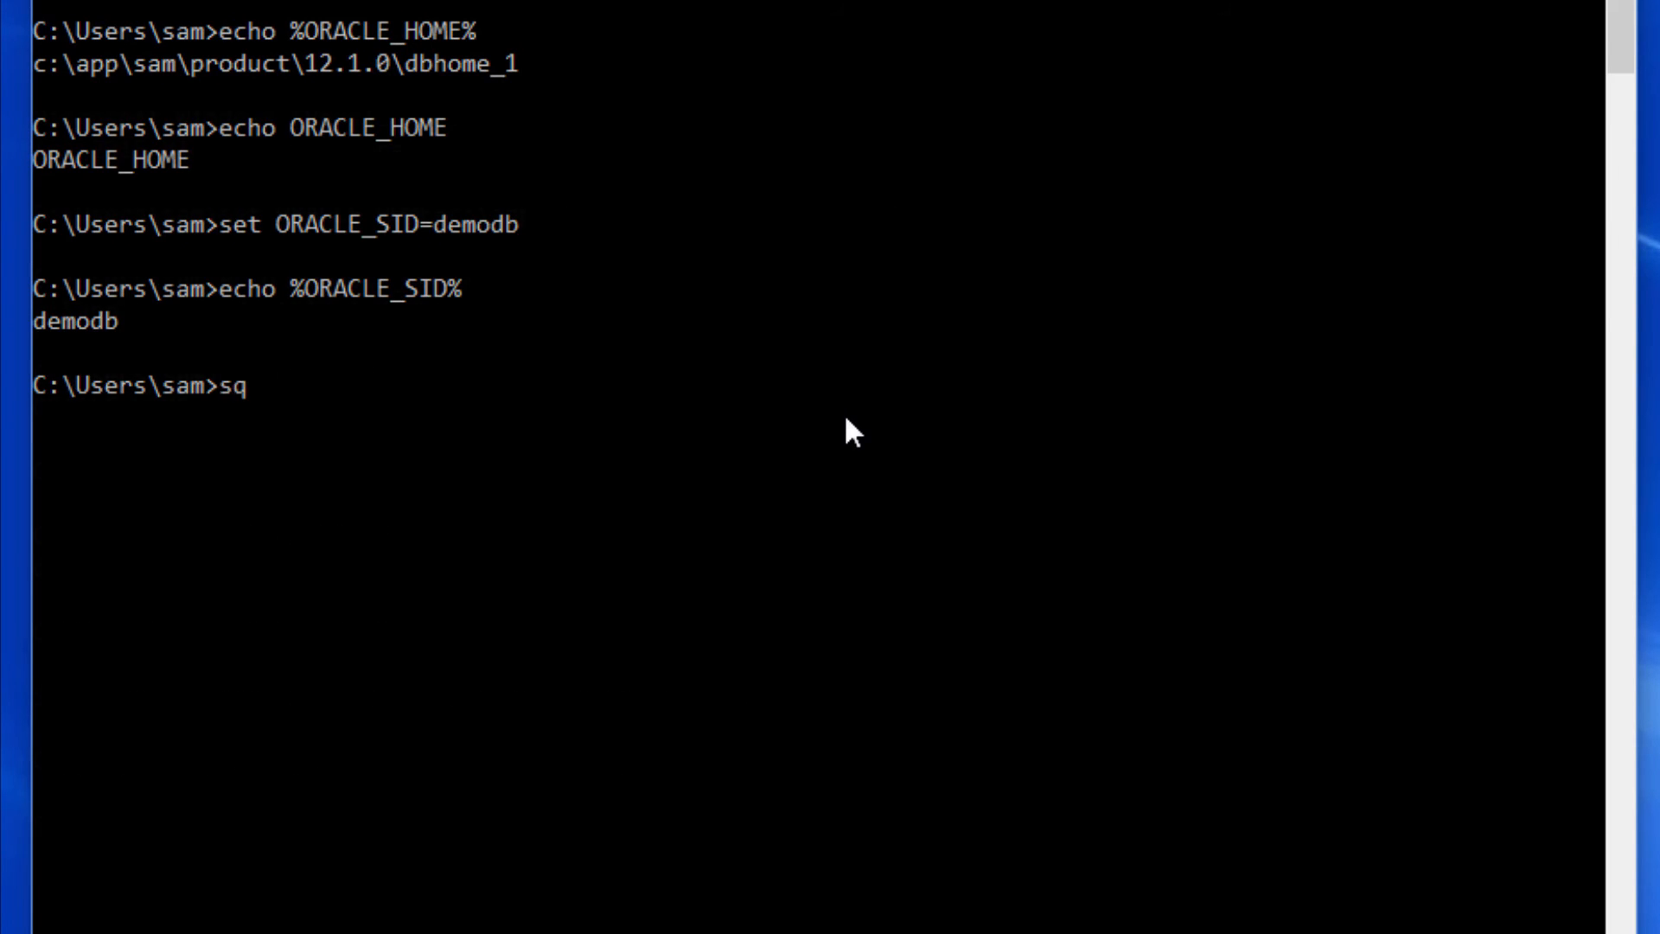
pyautogui.press('enter')
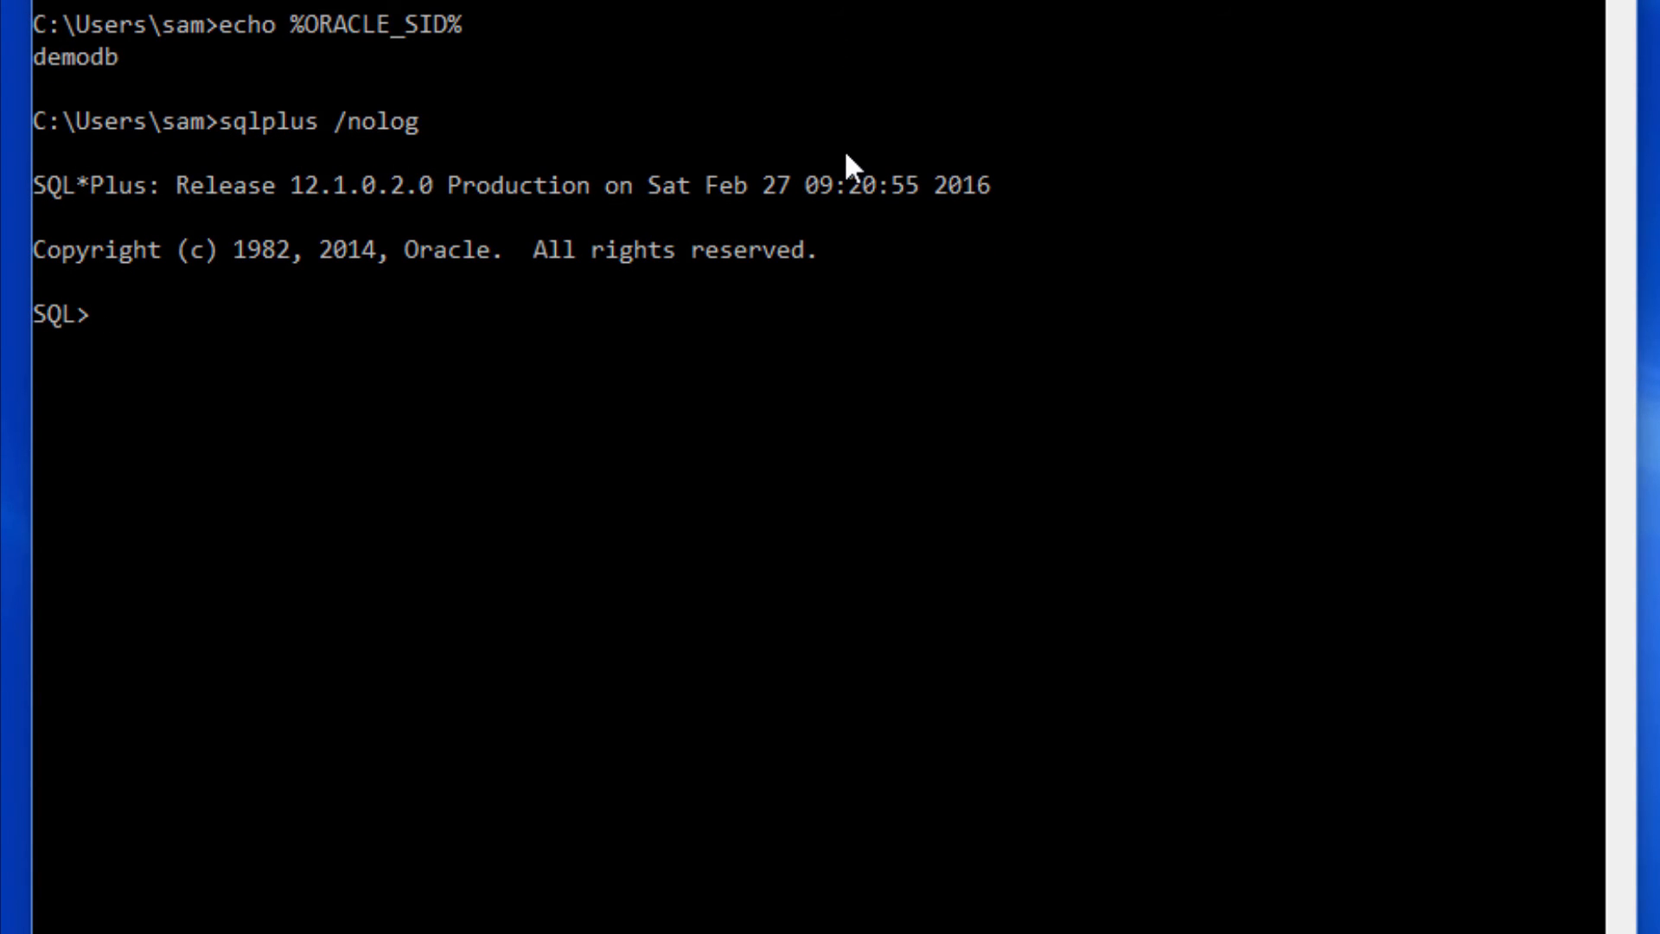
pyautogui.write('connect / as sysdba;')
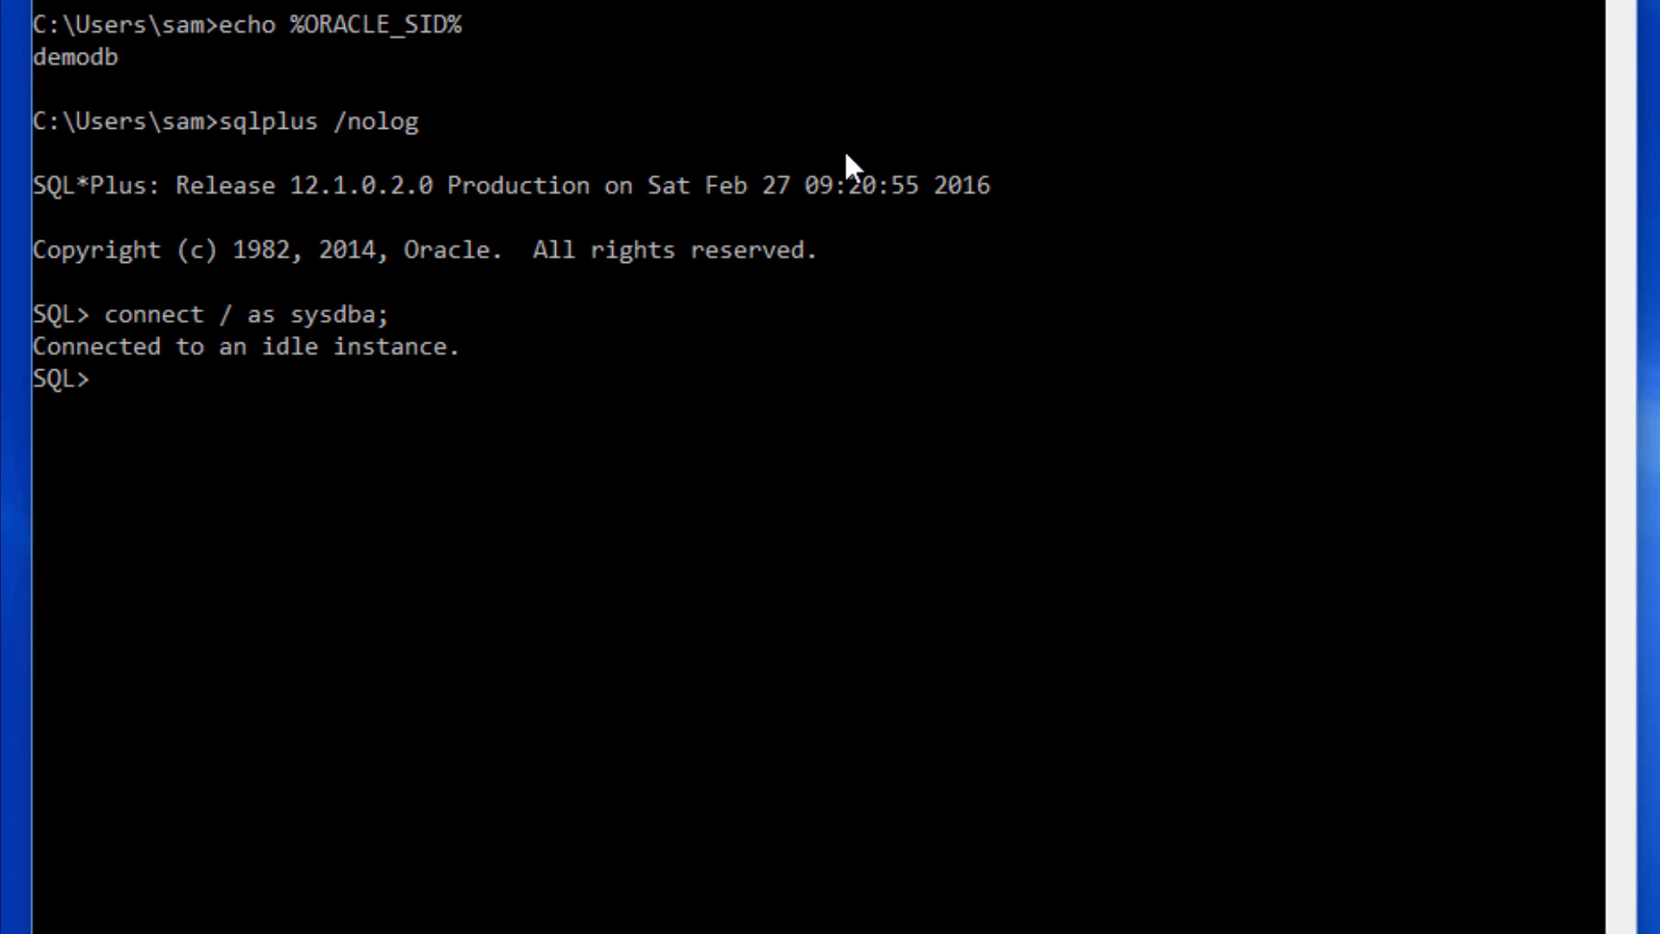
# Step: Enter startup; at the SQL> prompt to start the idle database instance
pyautogui.write('startup;')
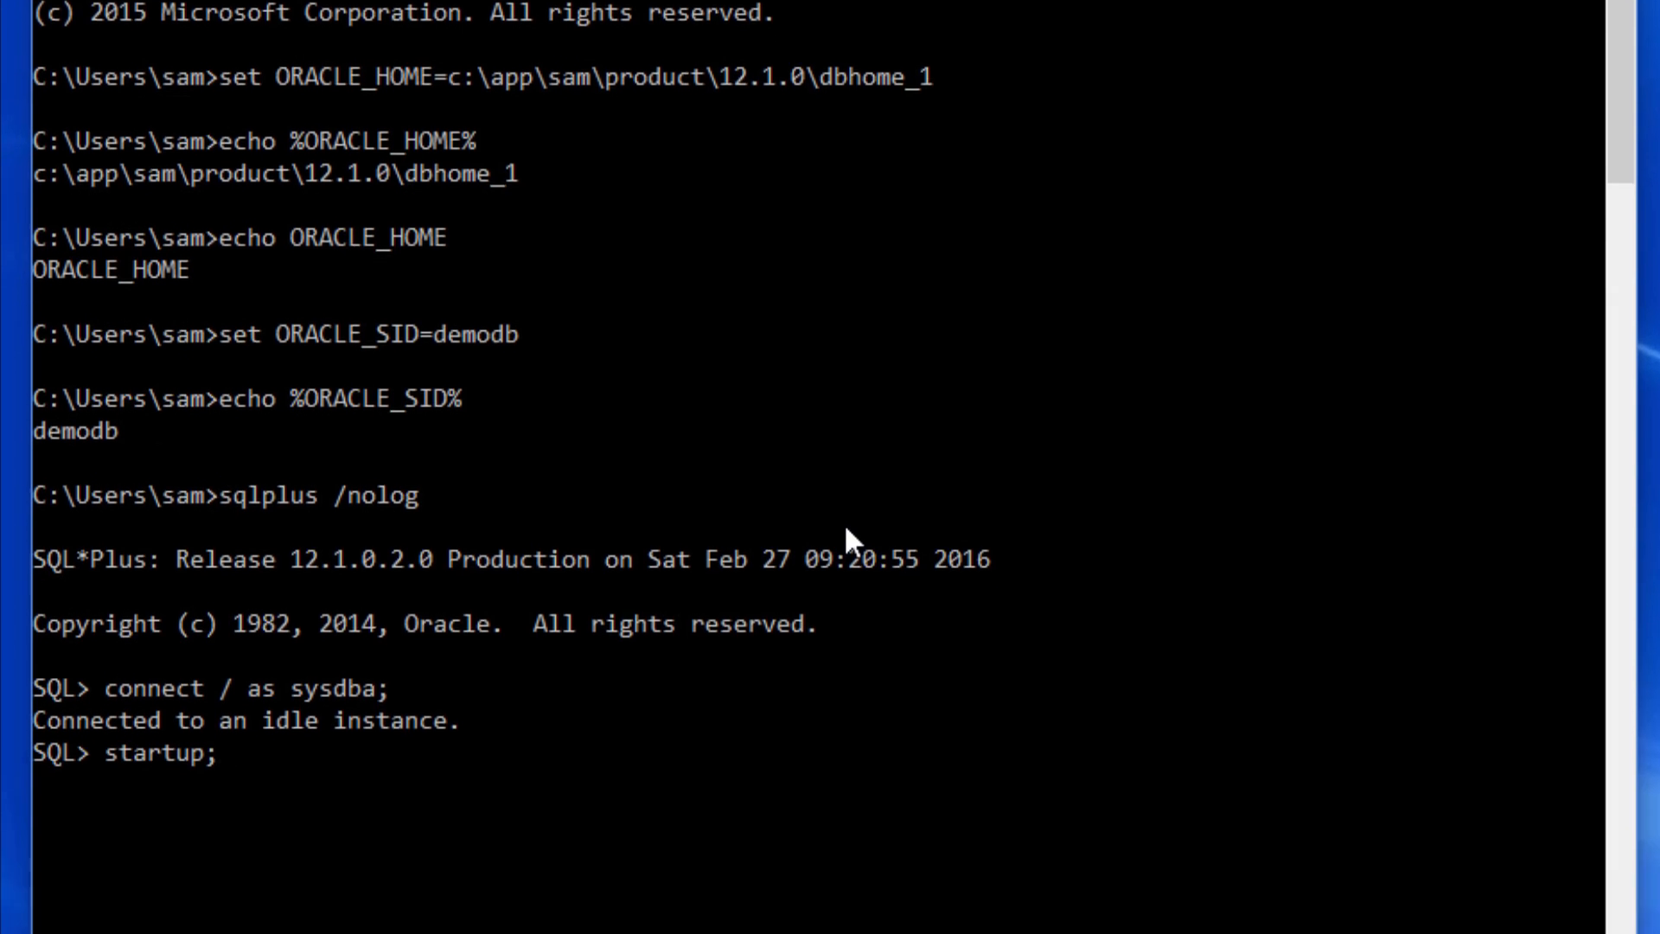
pyautogui.scroll(-3)
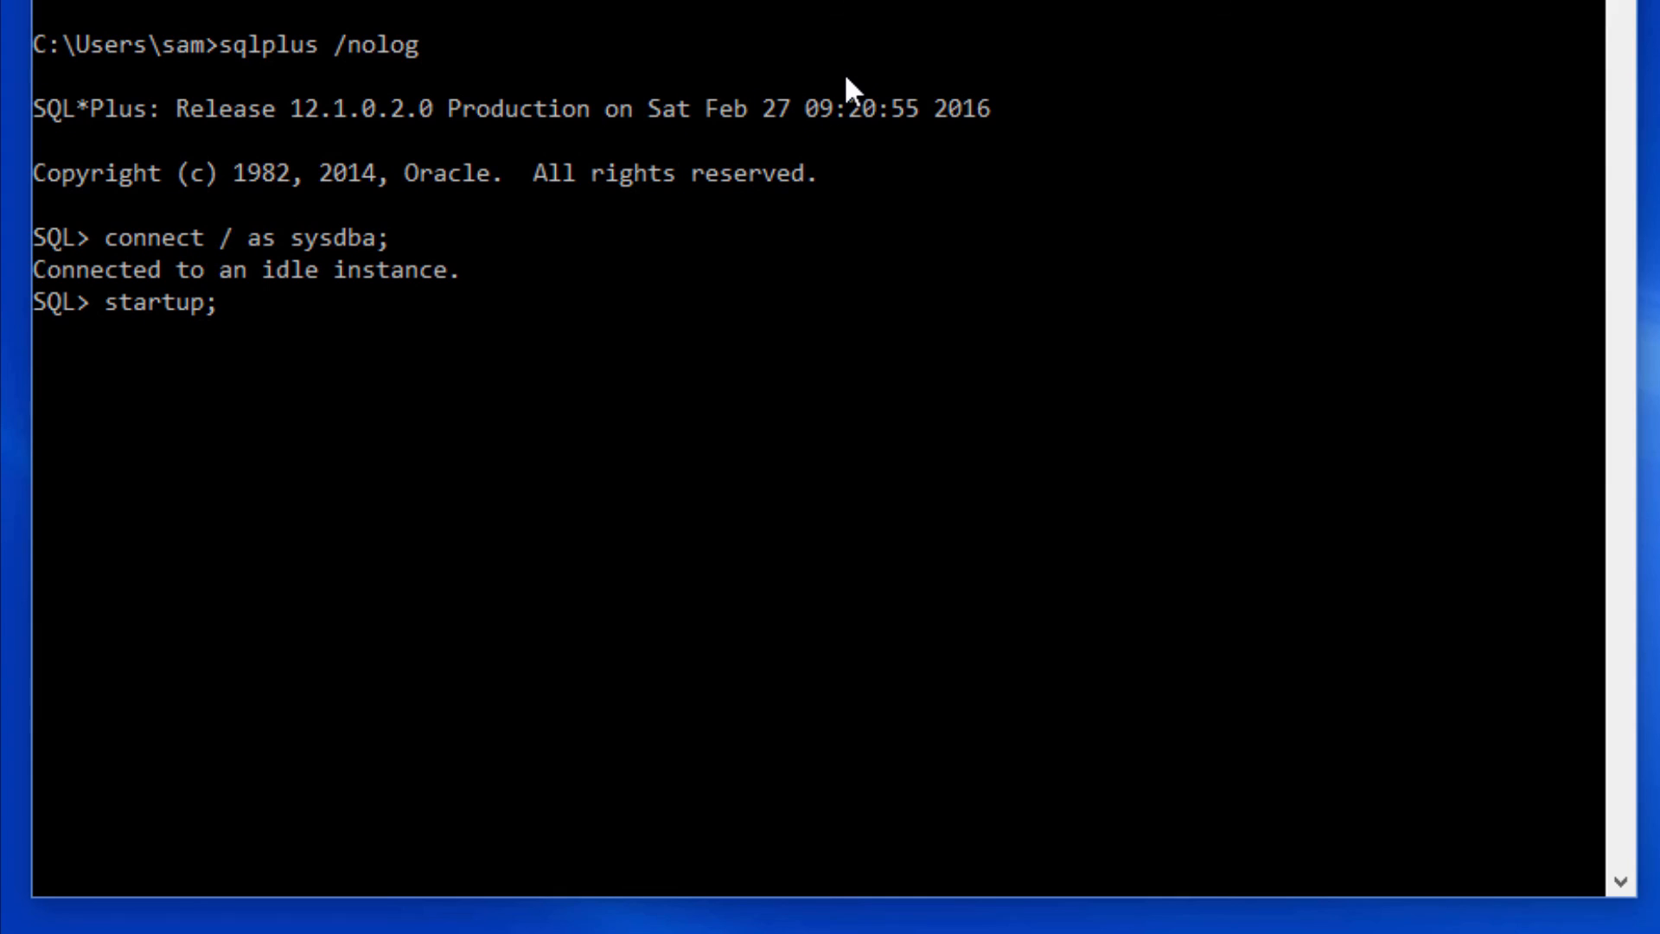